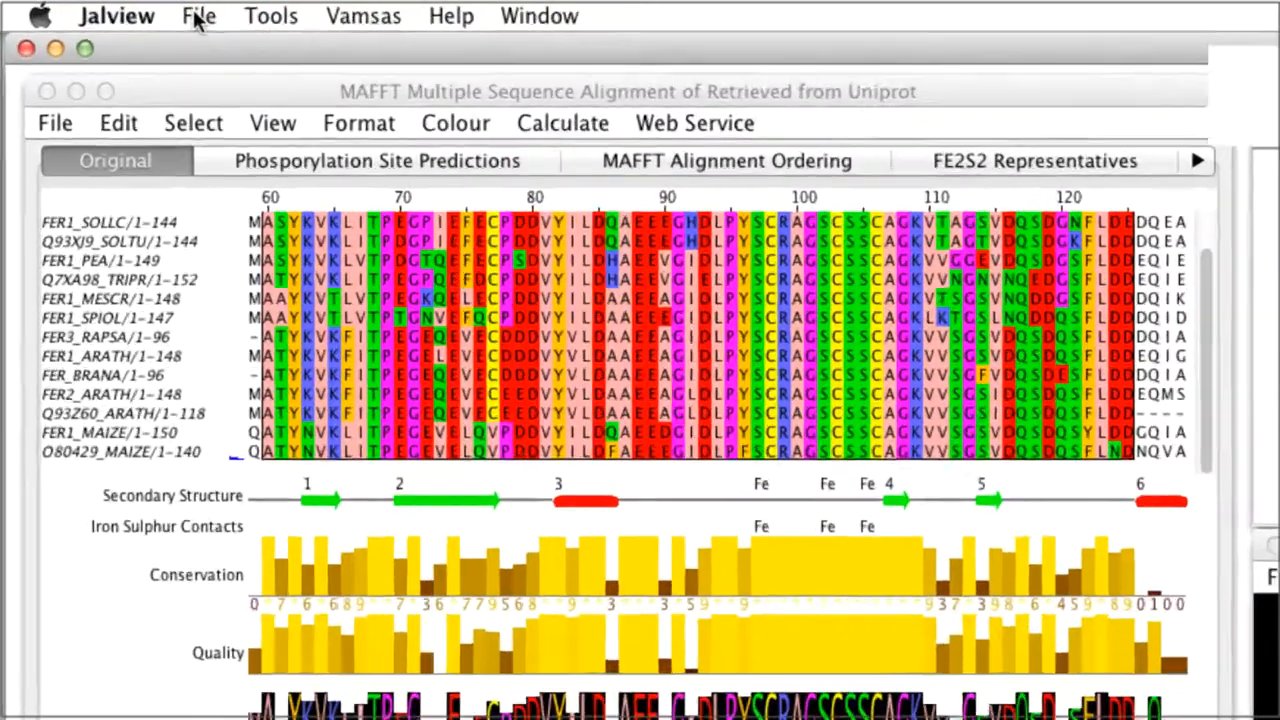
Browse the File menu, then show the Hydrophobicity colour scheme page in Jalview's documentation.
{"action": "left_click", "coordinate": [200, 16]}
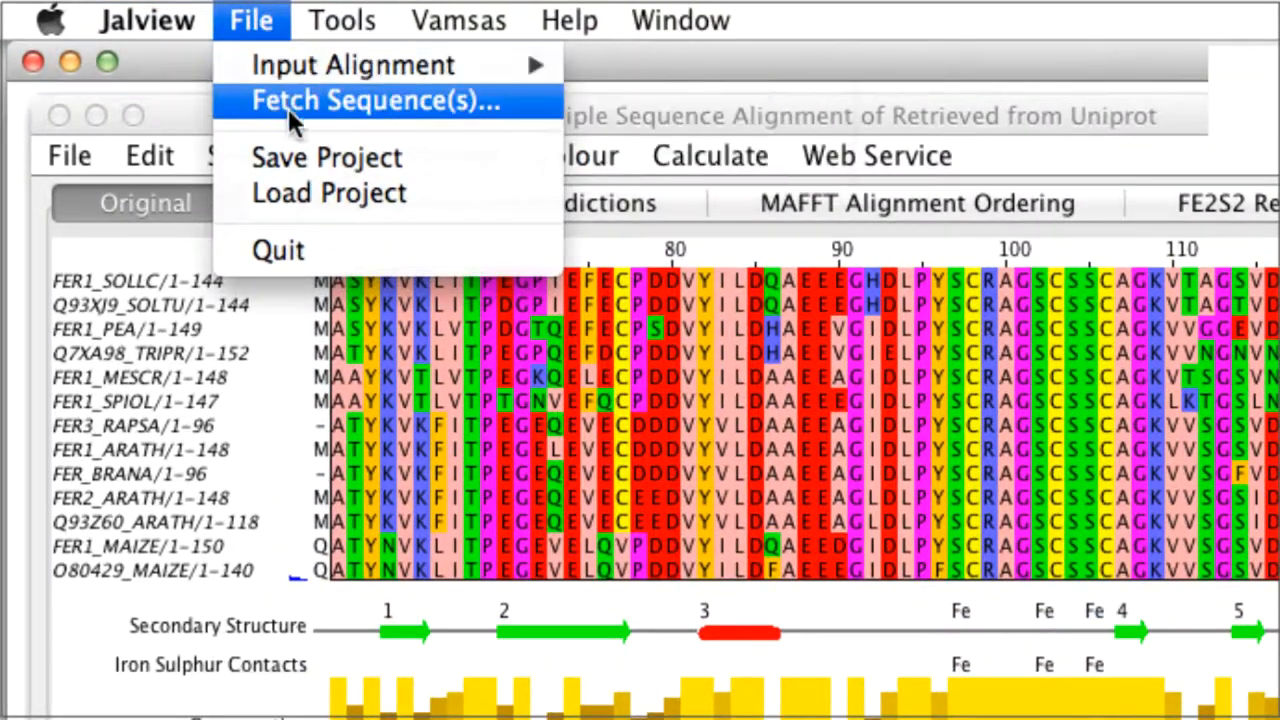
{"action": "mouse_move", "coordinate": [328, 156]}
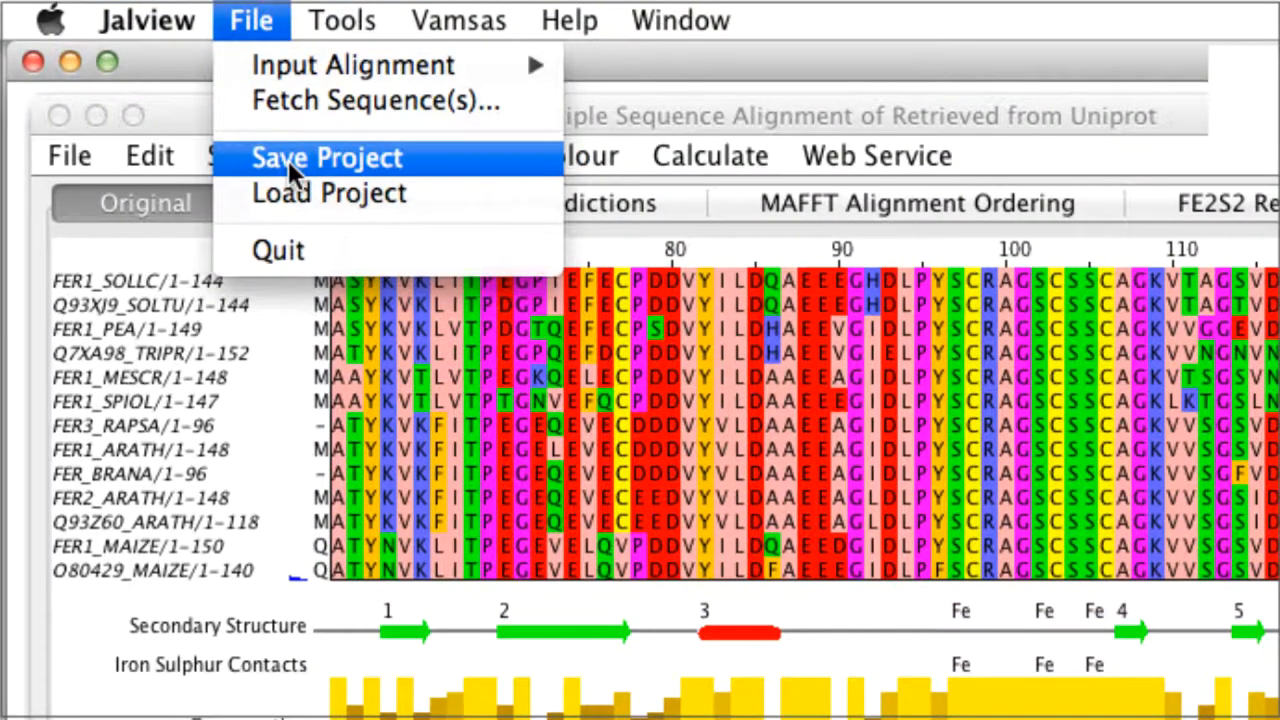
{"action": "left_click", "coordinate": [568, 20]}
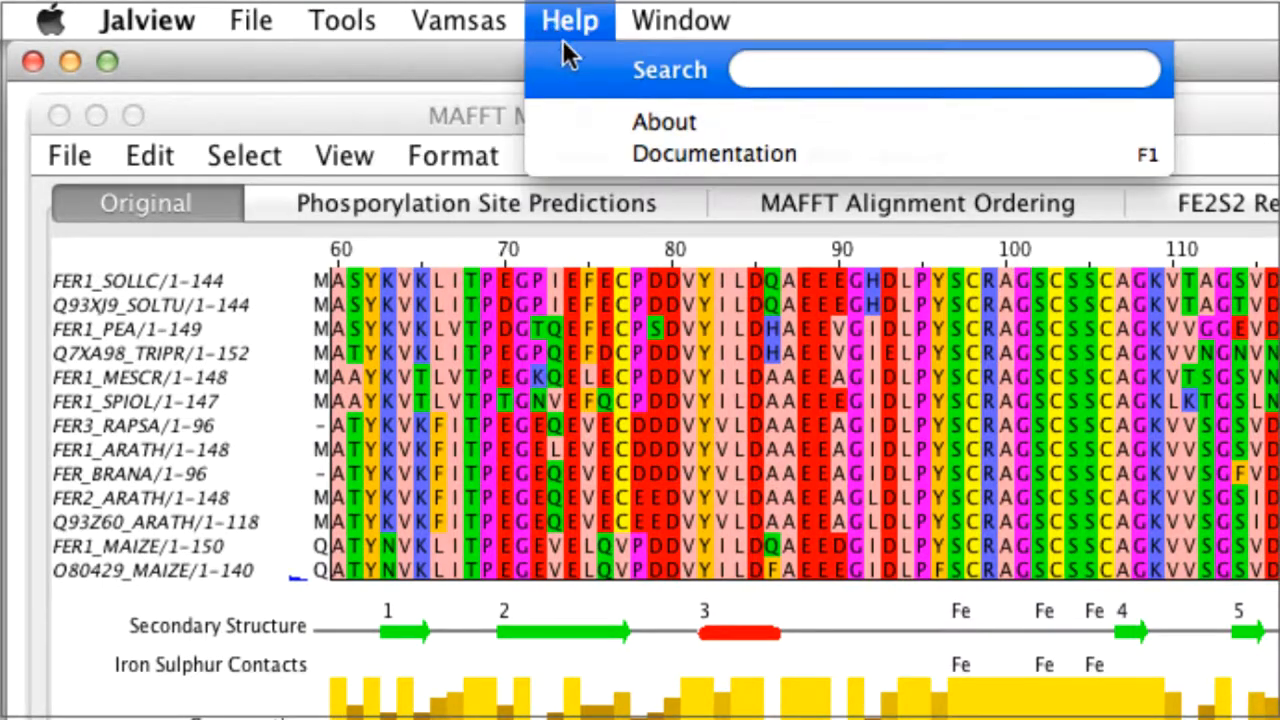
{"action": "left_click", "coordinate": [714, 152]}
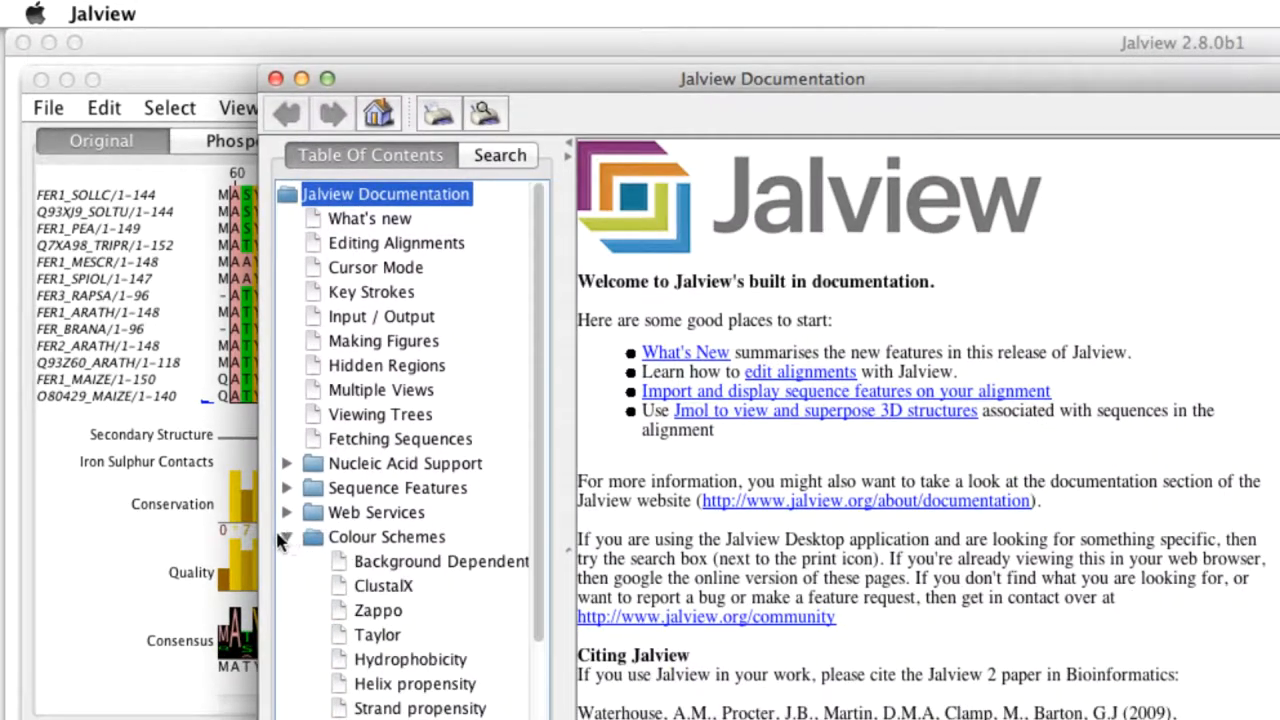
{"action": "left_click", "coordinate": [410, 660]}
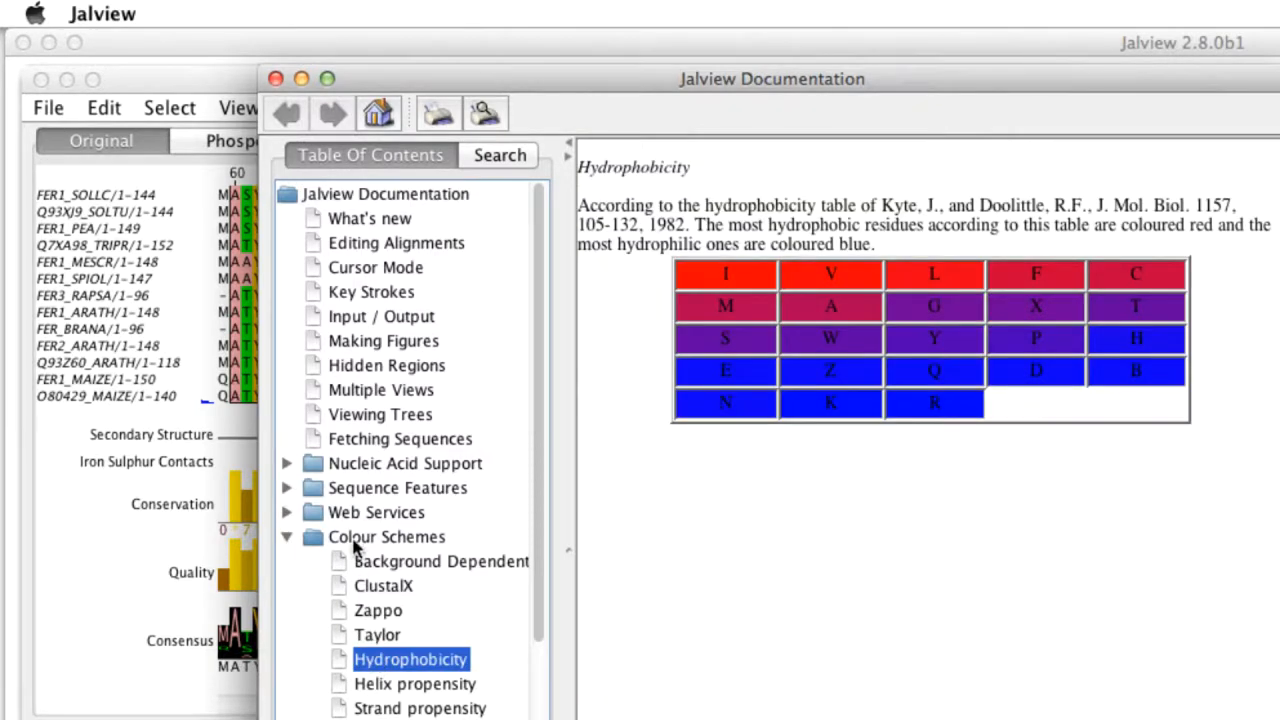
{"action": "left_click", "coordinate": [404, 464]}
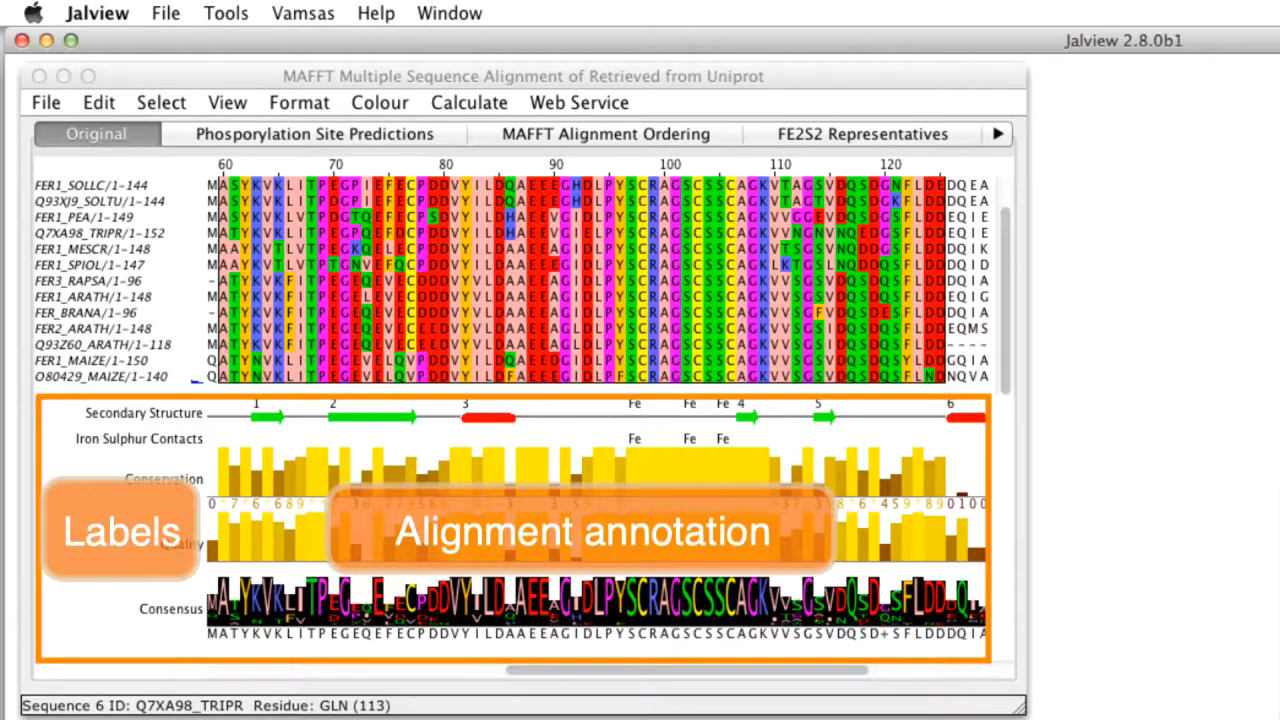
Close the documentation window to return to the MAFFT alignment.
{"action": "left_click", "coordinate": [604, 132]}
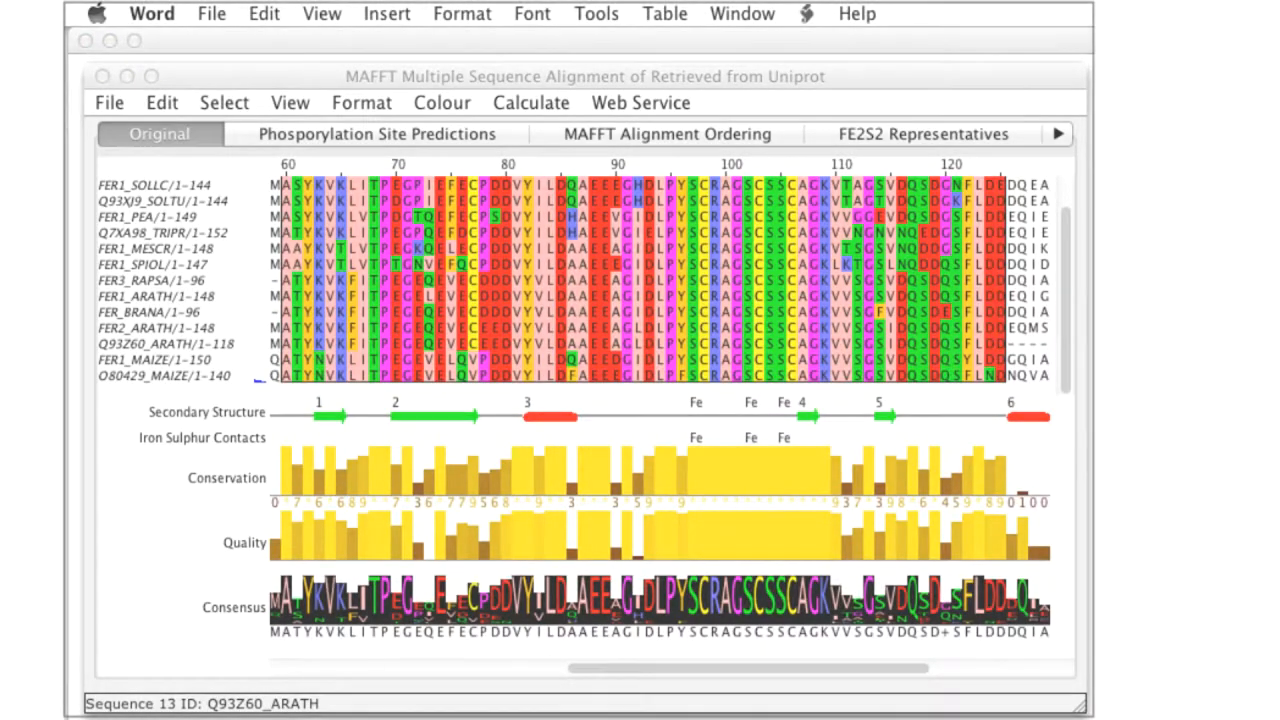
Move the cursor to the Q93Z60_ARATH row, then column 30, landing on a FER1_MESCR residue.
{"action": "scroll", "scroll_direction": "right", "scroll_amount": 3}
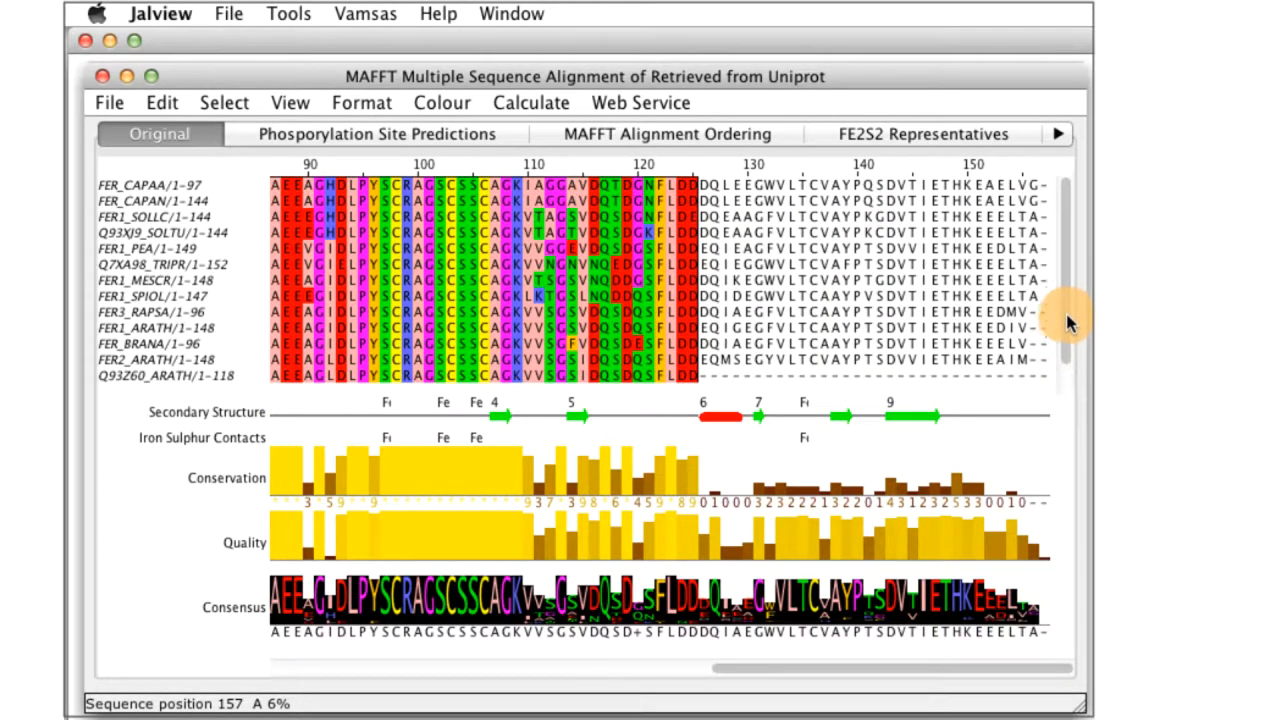
{"action": "scroll", "scroll_direction": "down", "scroll_amount": 3}
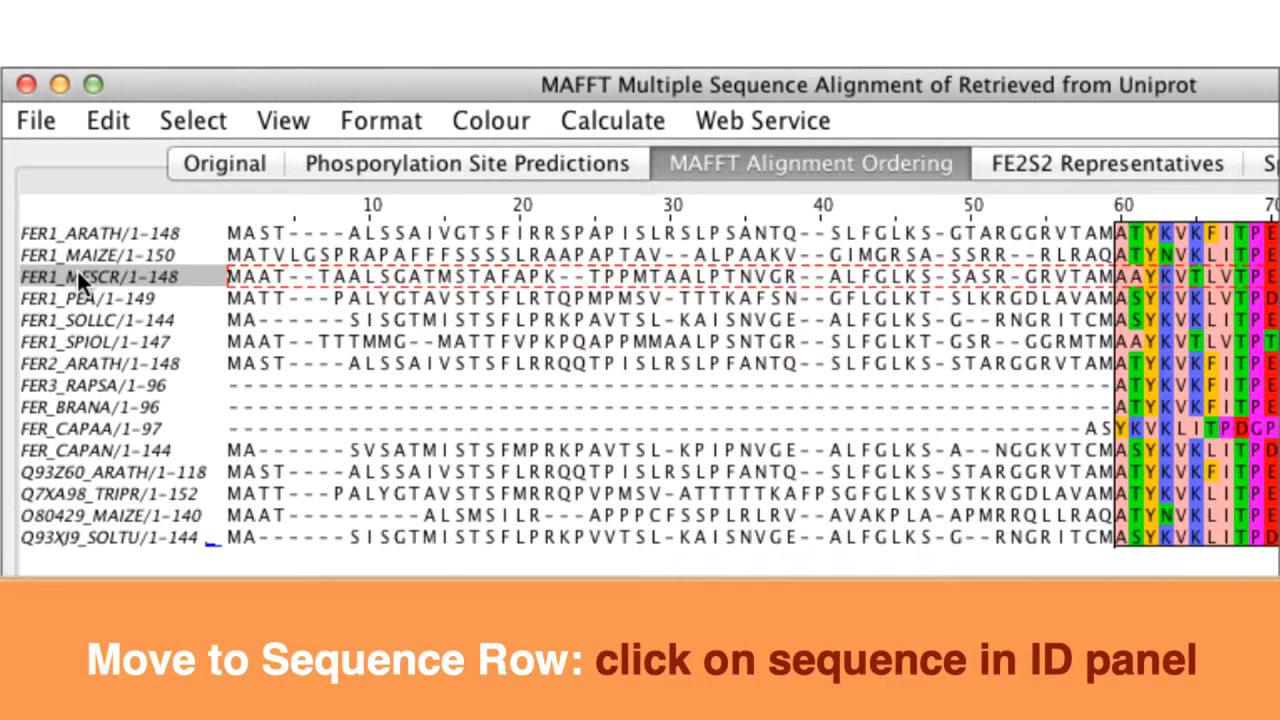
{"action": "left_click", "coordinate": [90, 342]}
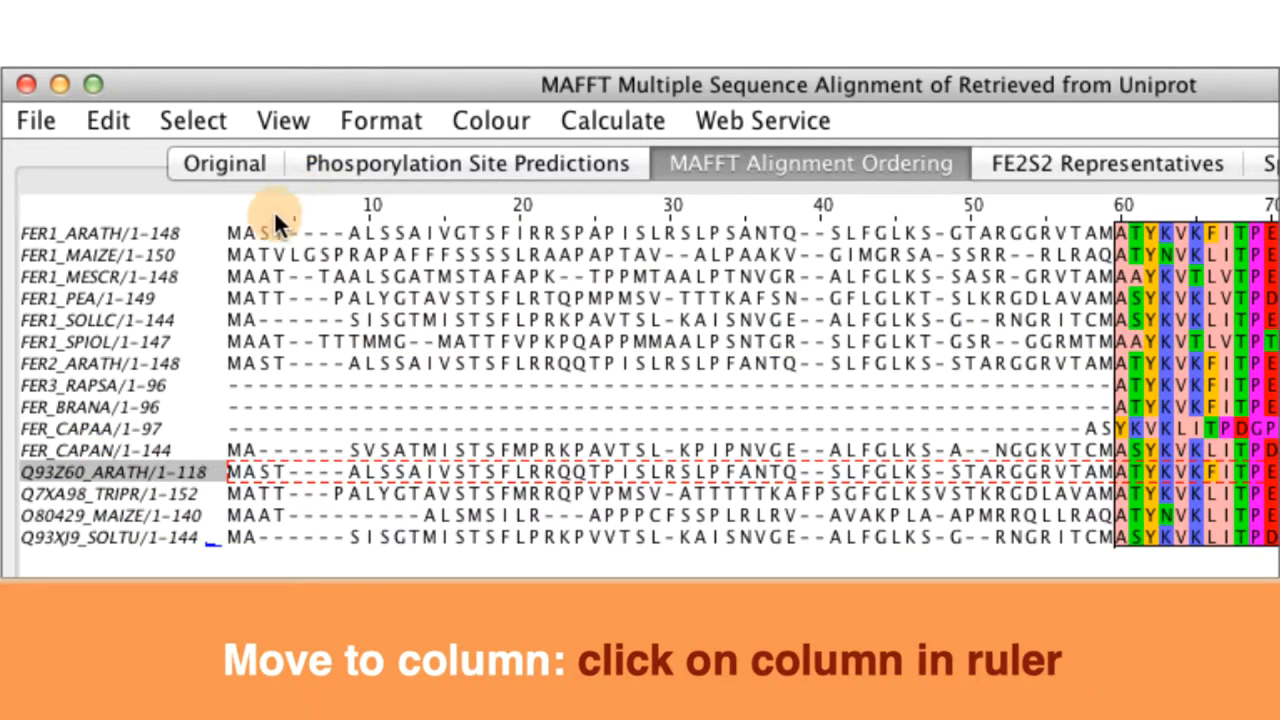
{"action": "left_click", "coordinate": [264, 204]}
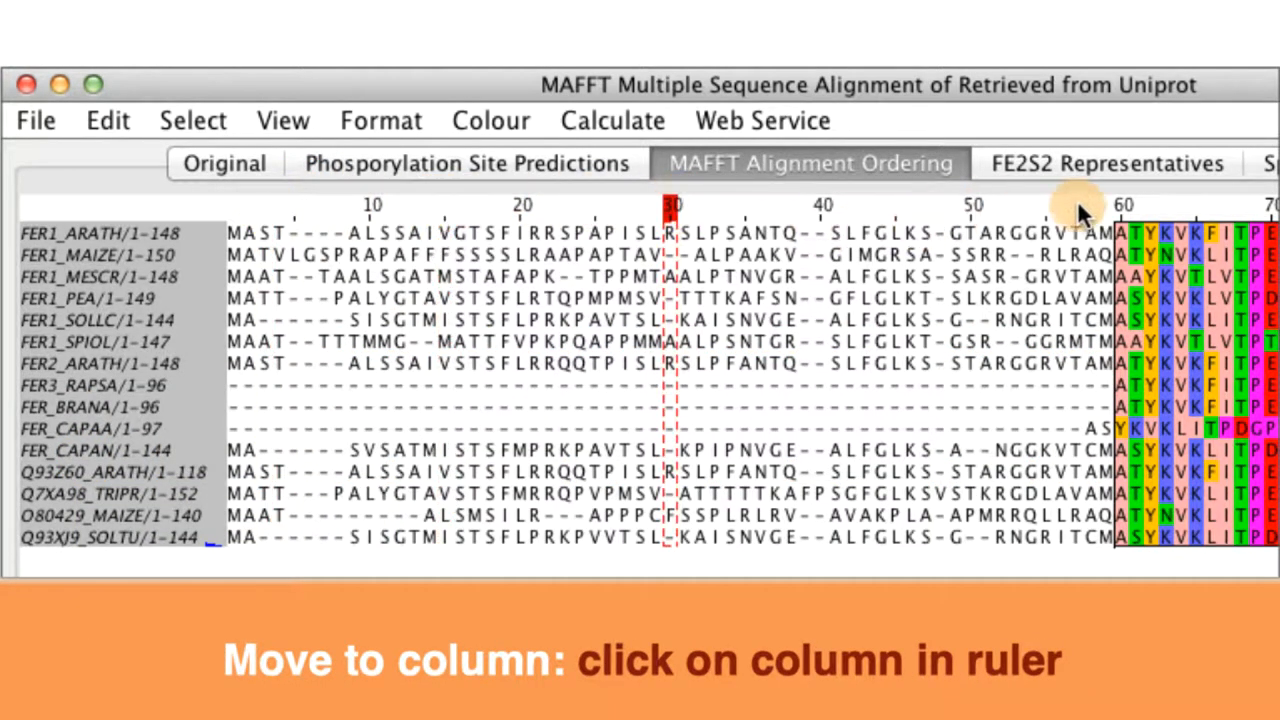
{"action": "left_click", "coordinate": [370, 256]}
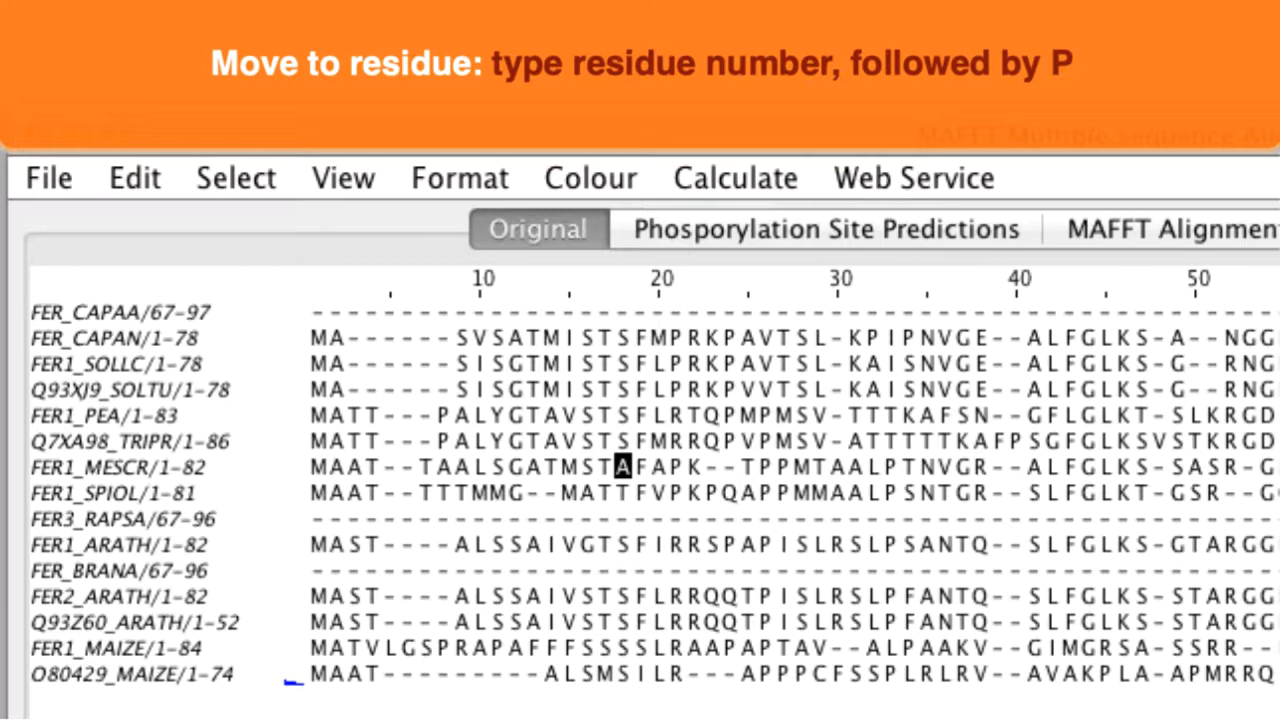
Jump the cursor to residue 18 of FER1_MESCR by entering 18P.
{"action": "type", "text": "18P"}
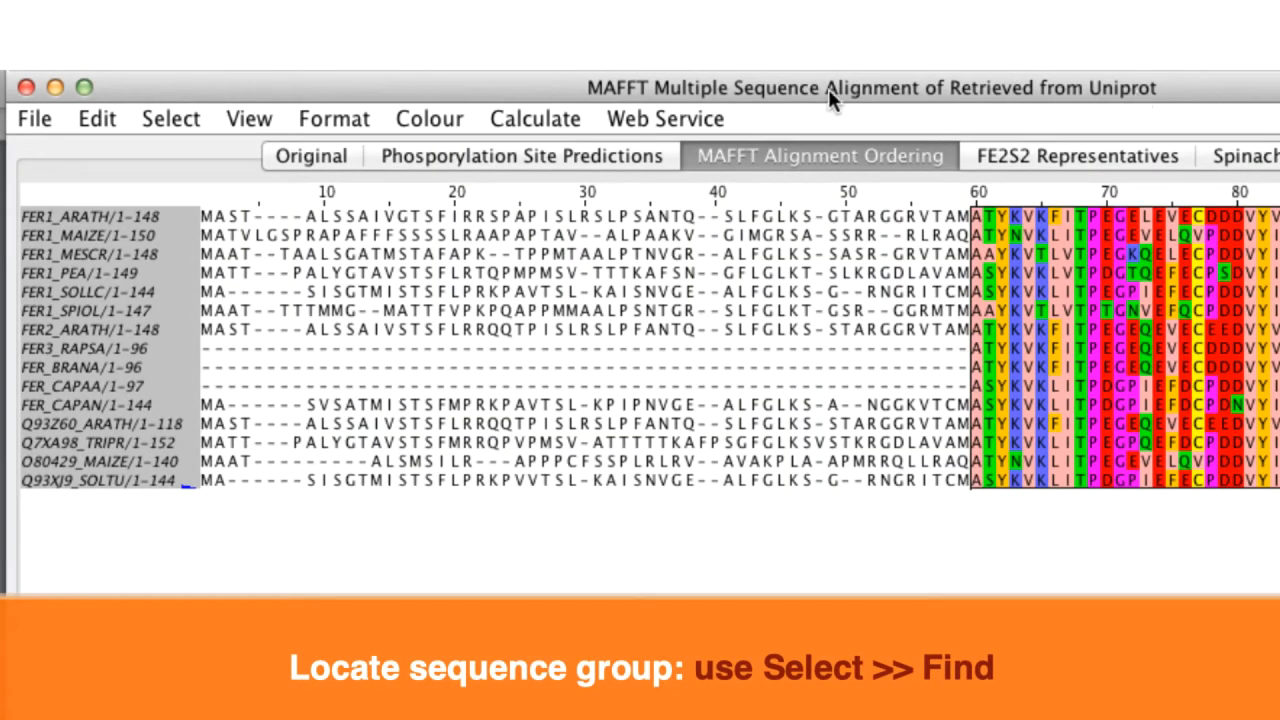
{"action": "mouse_move", "coordinate": [170, 120]}
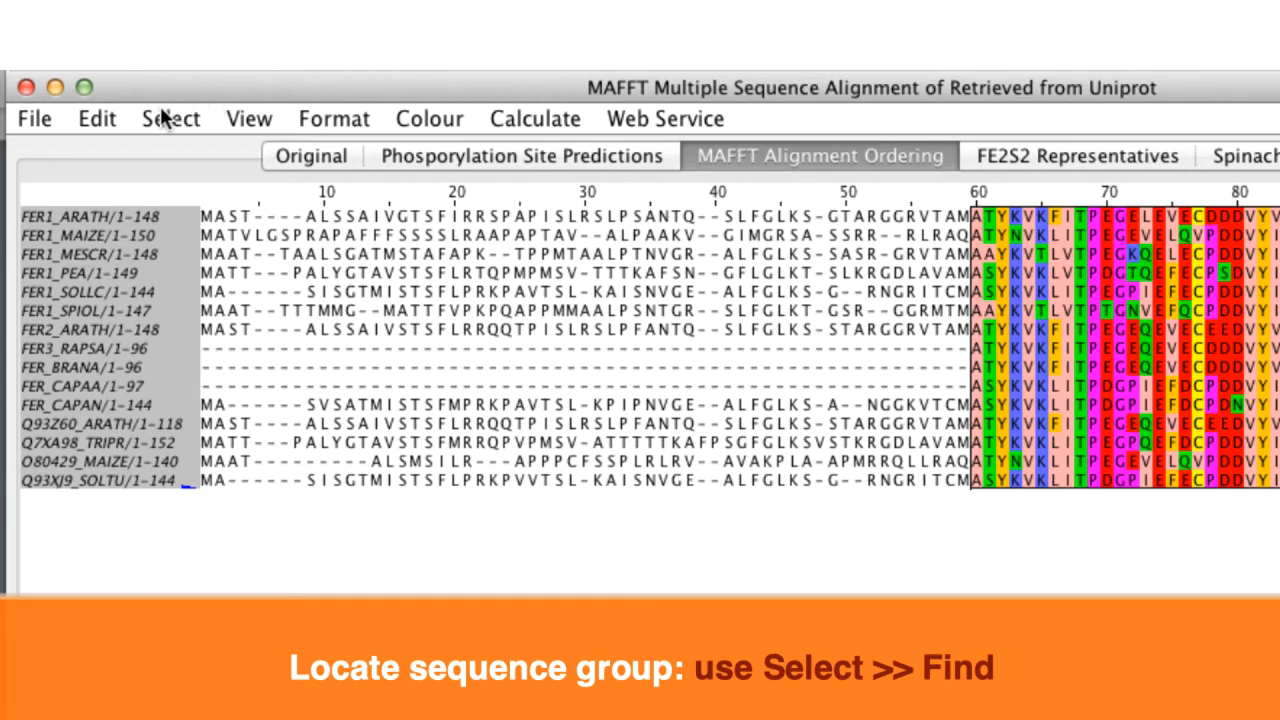
Find all occurrences of MAT via Select > Find, highlighting 8 matches.
{"action": "left_click", "coordinate": [170, 118]}
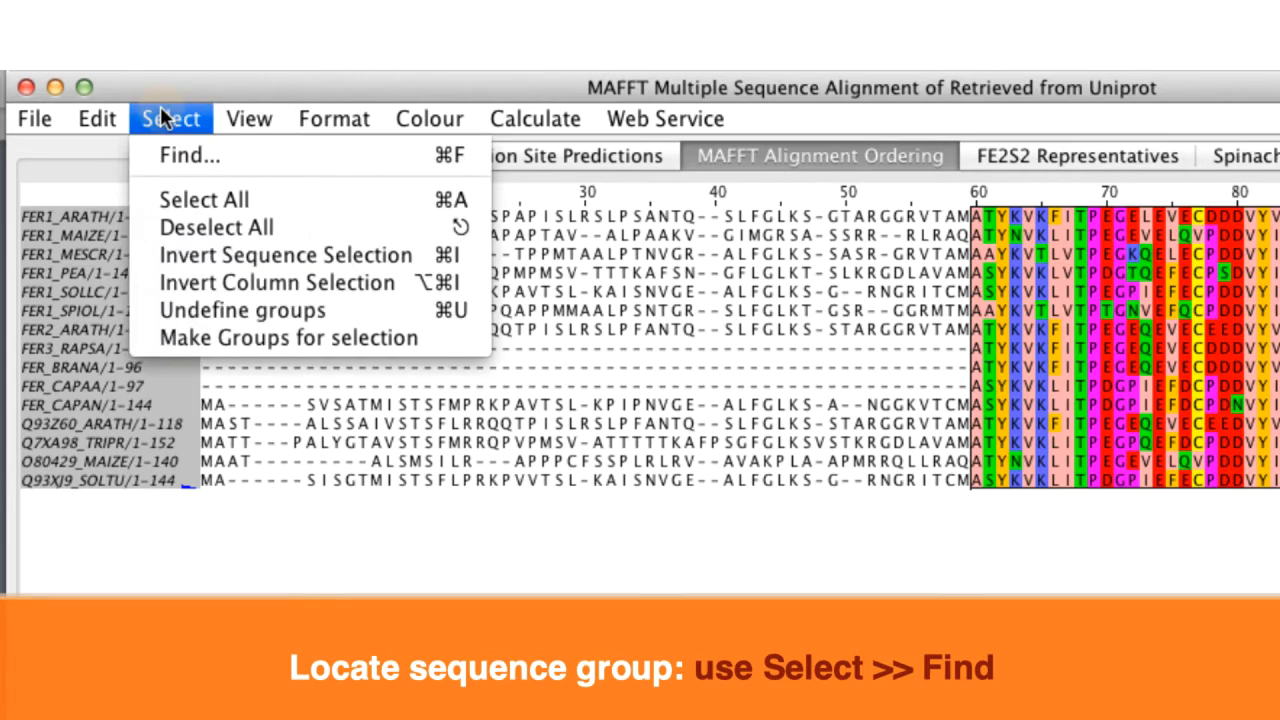
{"action": "mouse_move", "coordinate": [188, 156]}
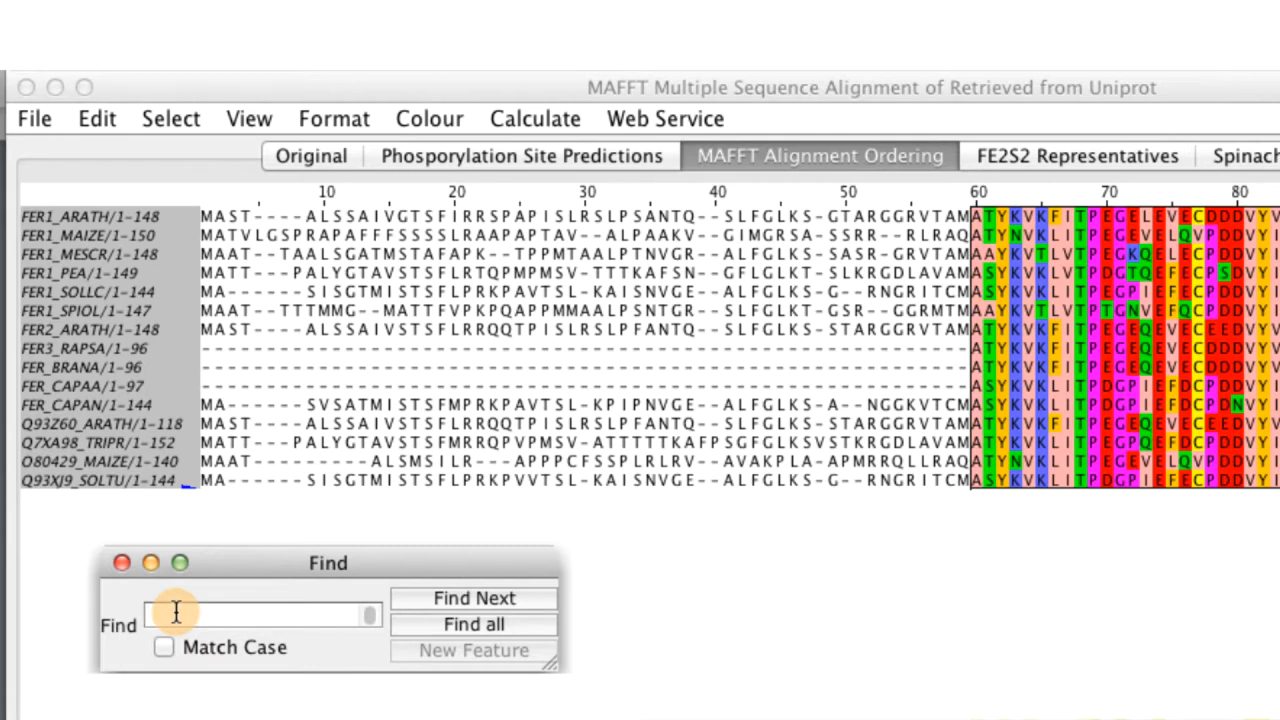
{"action": "type", "text": "MA"}
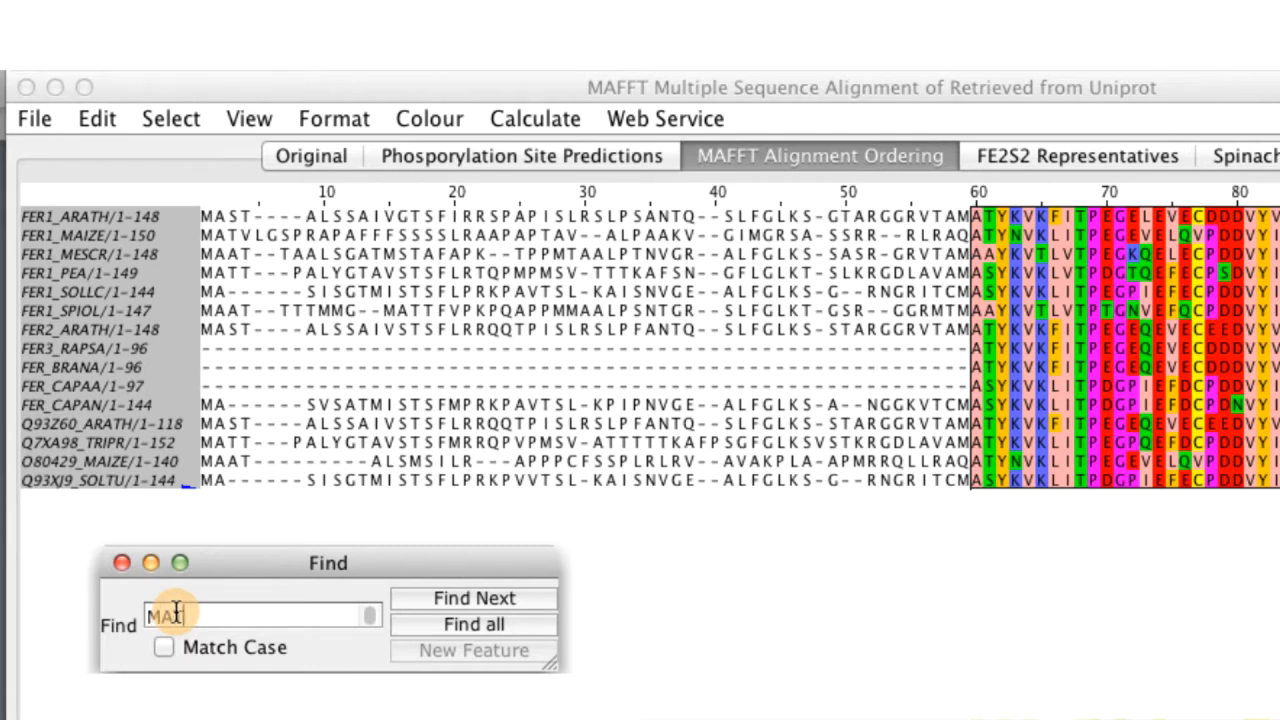
{"action": "left_click", "coordinate": [472, 624]}
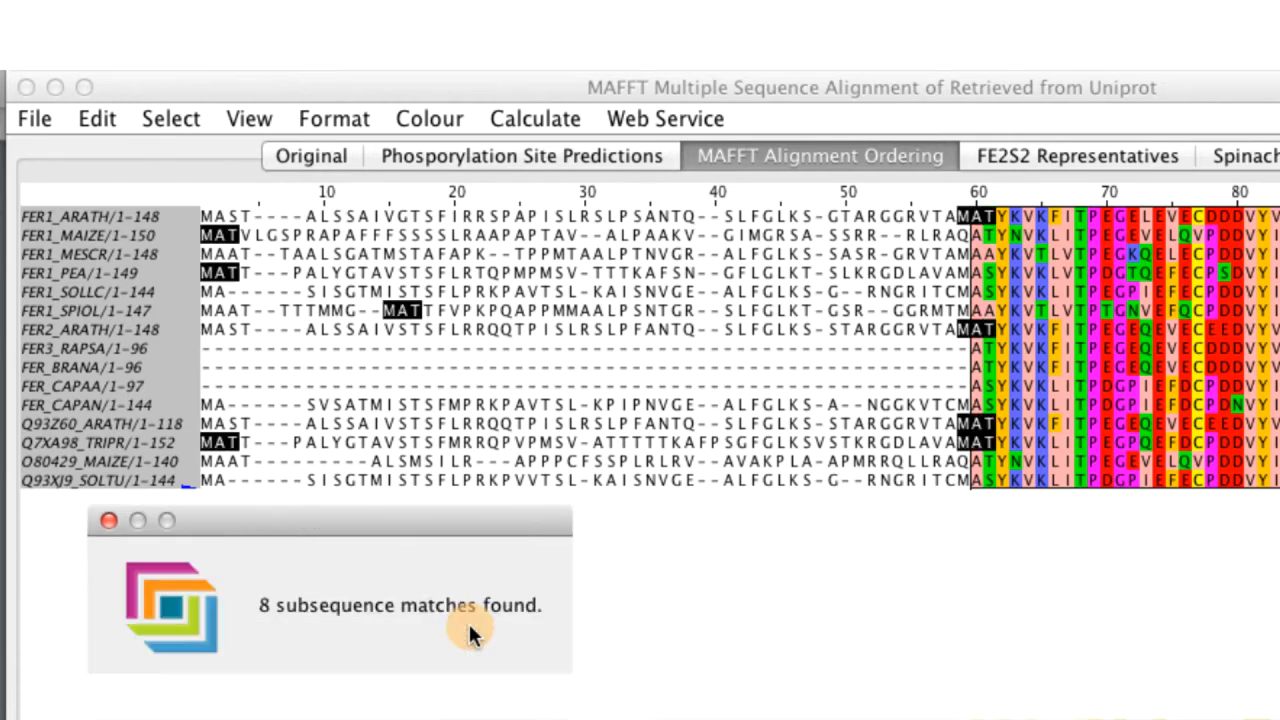